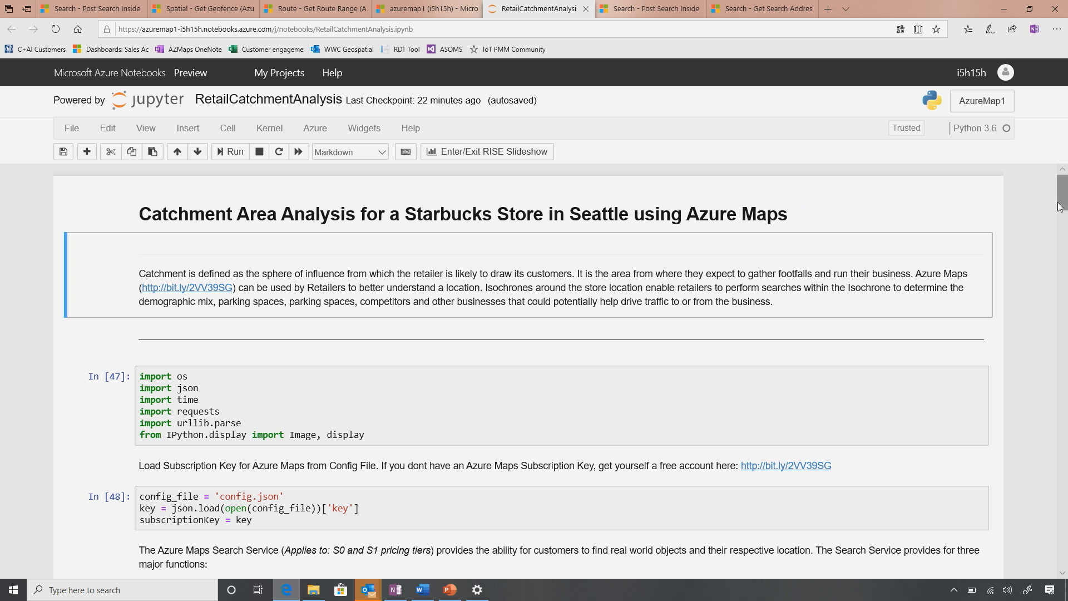
Geocode 400 Pine Street and print its coordinates, 47.61198, -122.33766
scroll(down, 3)
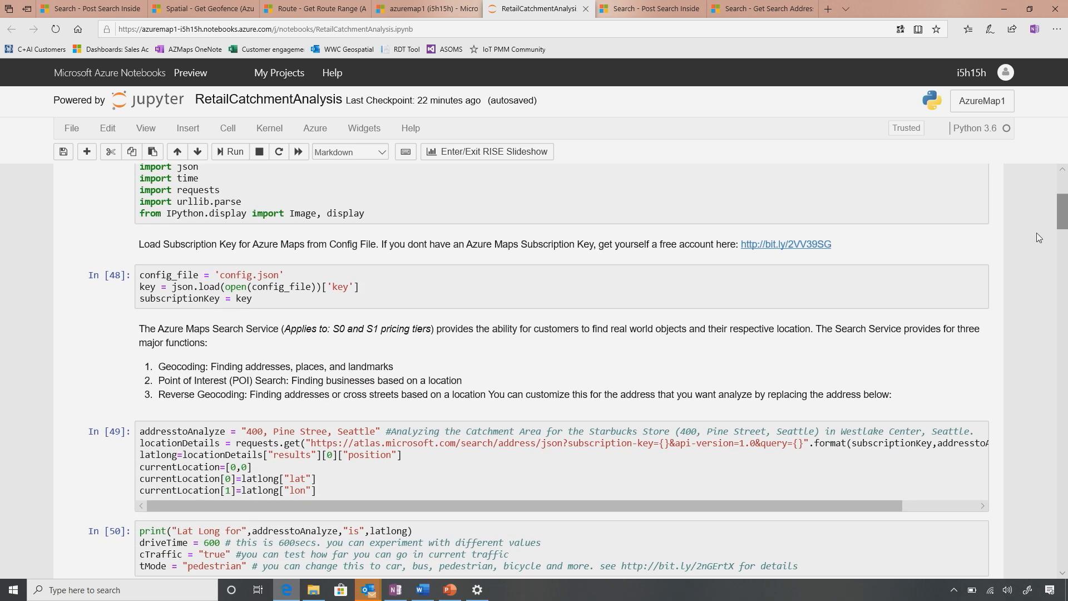
mouse_move(309, 410)
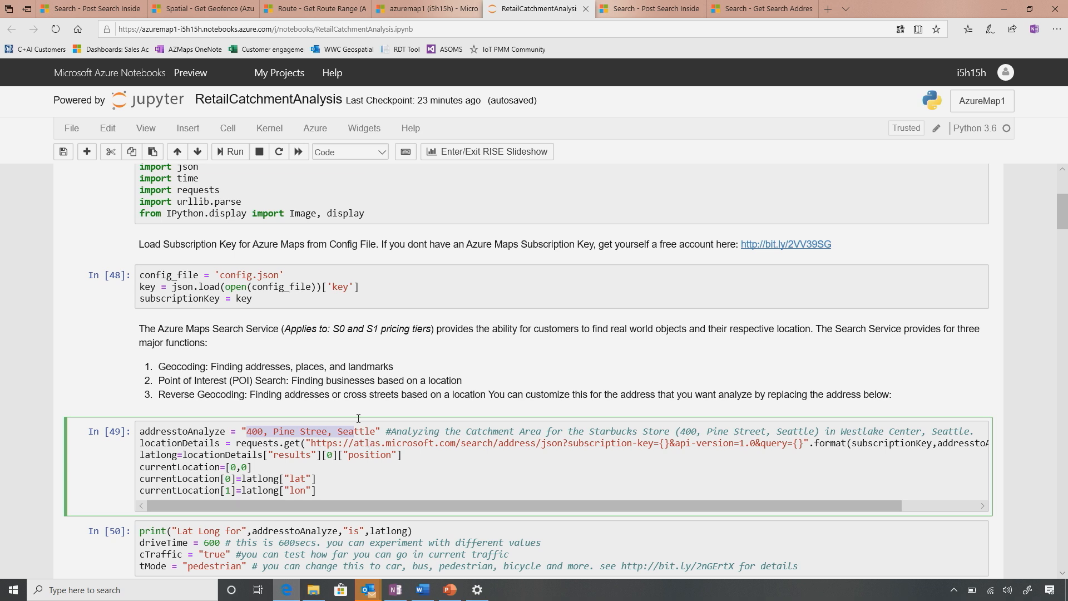
click(230, 151)
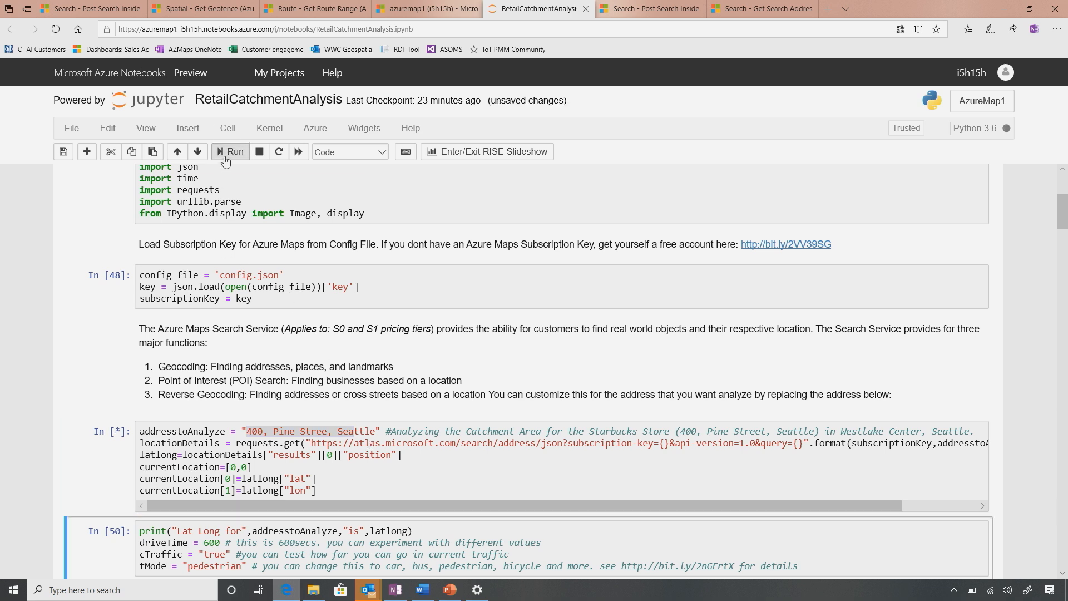
click(229, 151)
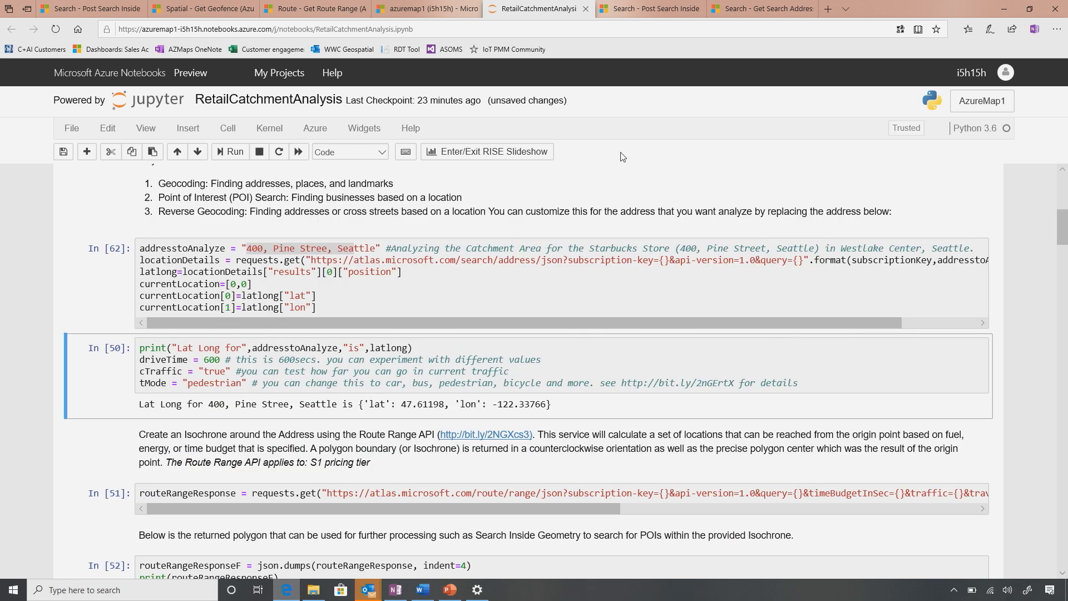
mouse_move(324, 407)
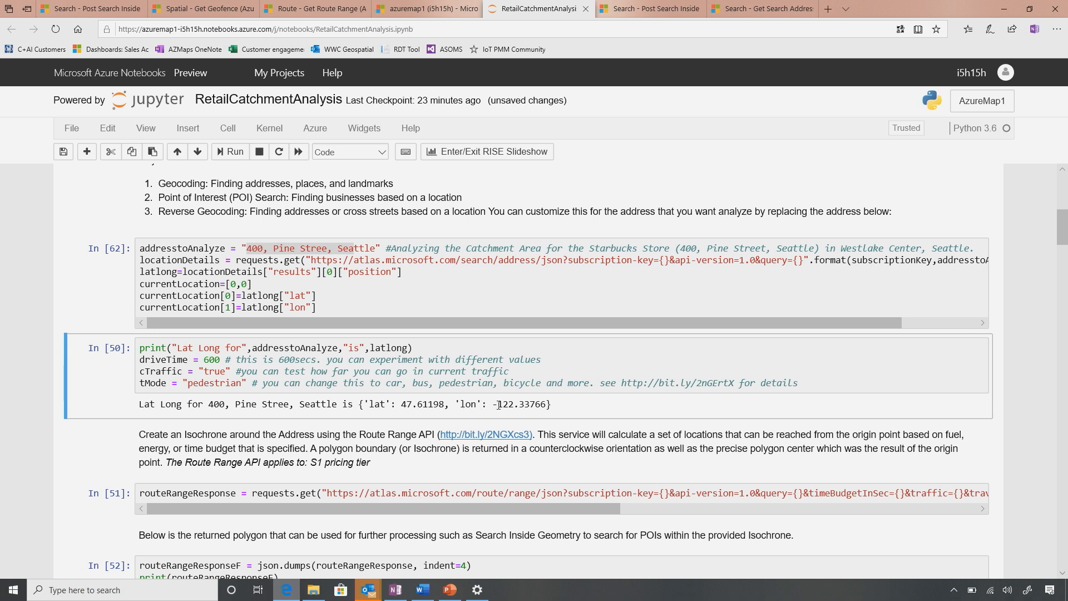
click(230, 151)
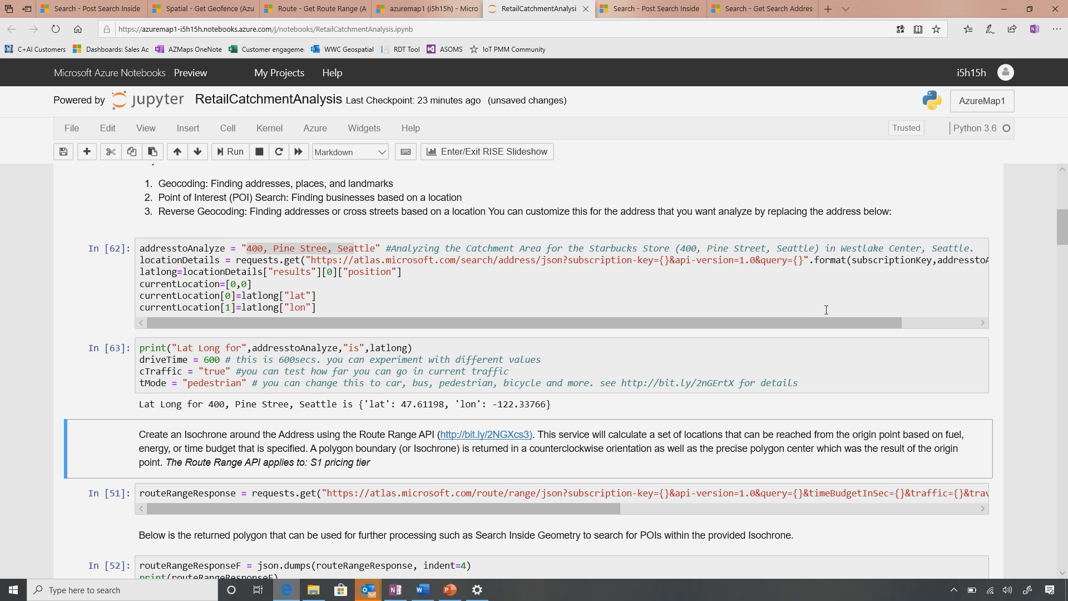
scroll(down, 3)
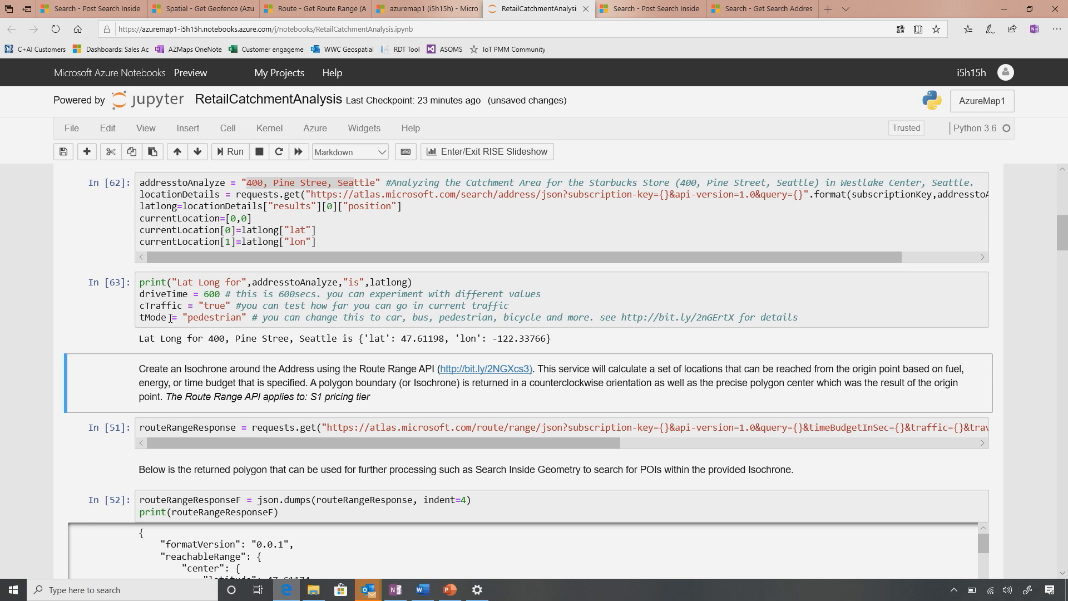
mouse_move(197, 318)
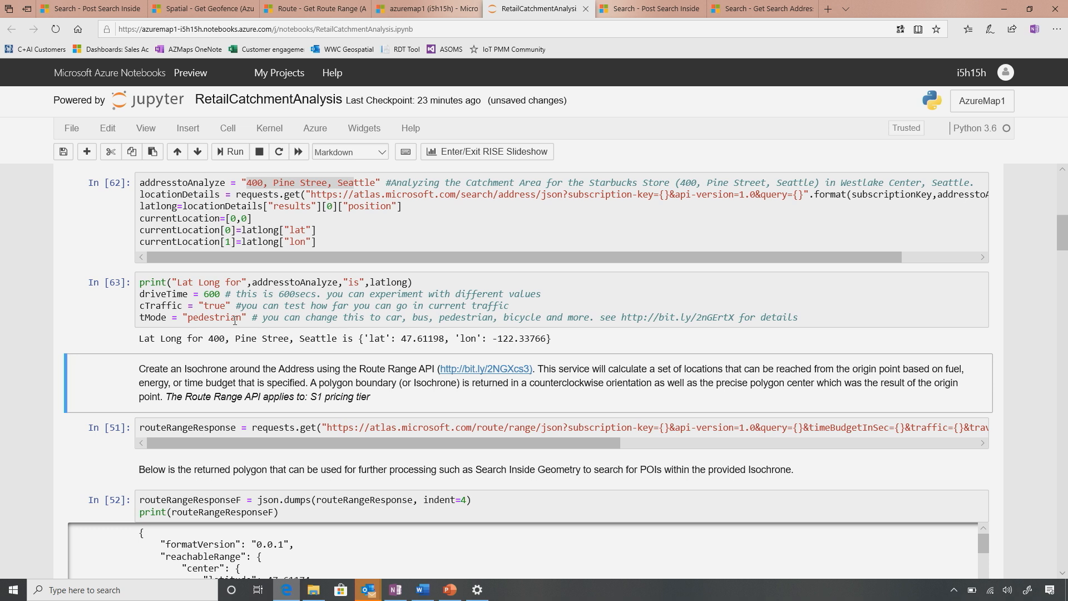
mouse_move(233, 158)
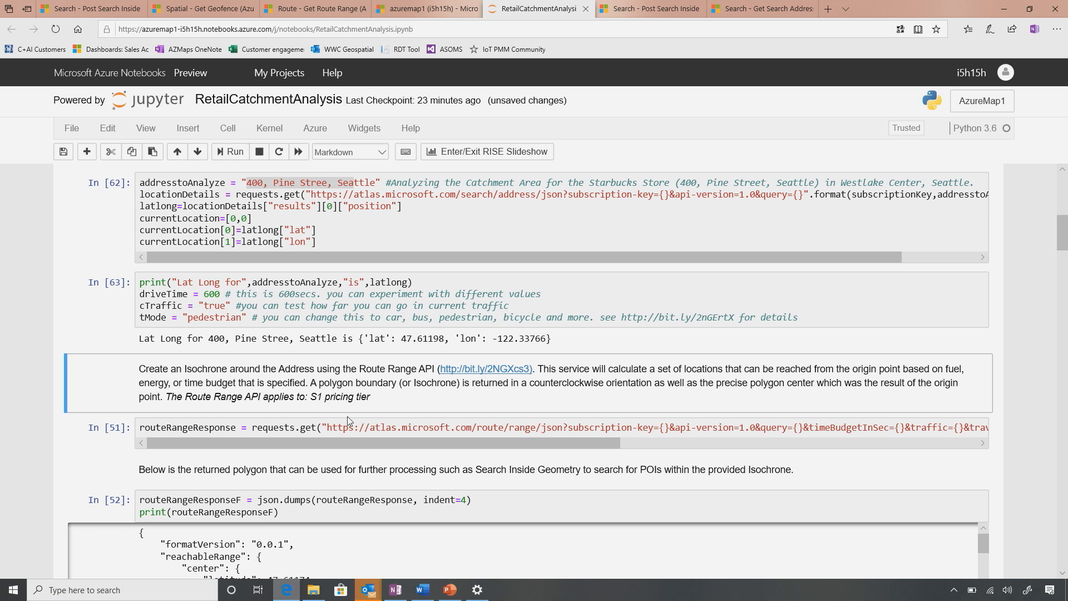
mouse_move(230, 157)
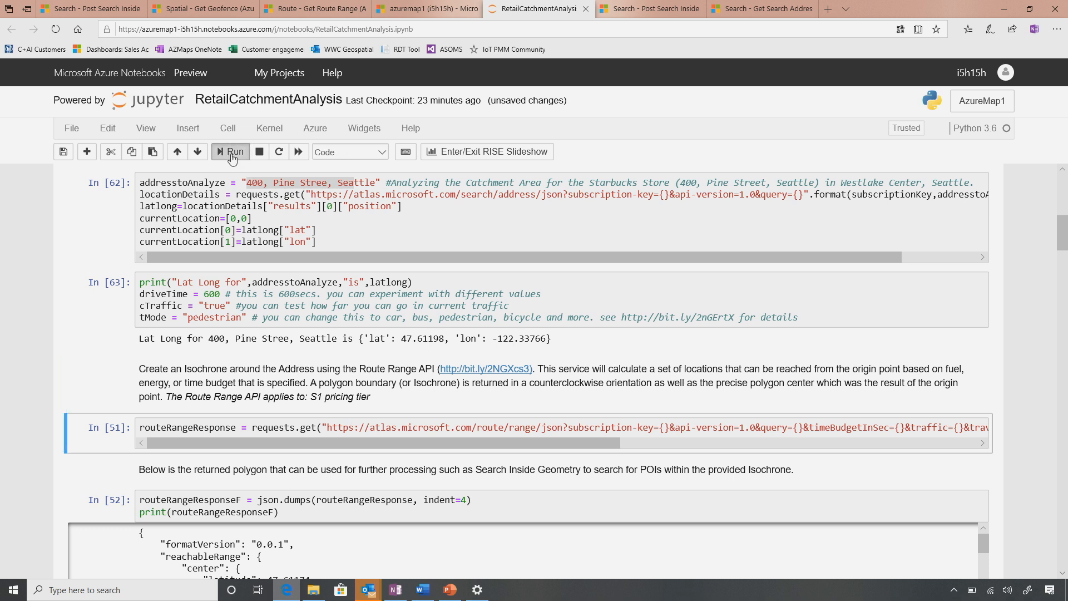
Rerun the route range request and review the isochrone JSON centered at 47.61174, -122.33811
click(230, 151)
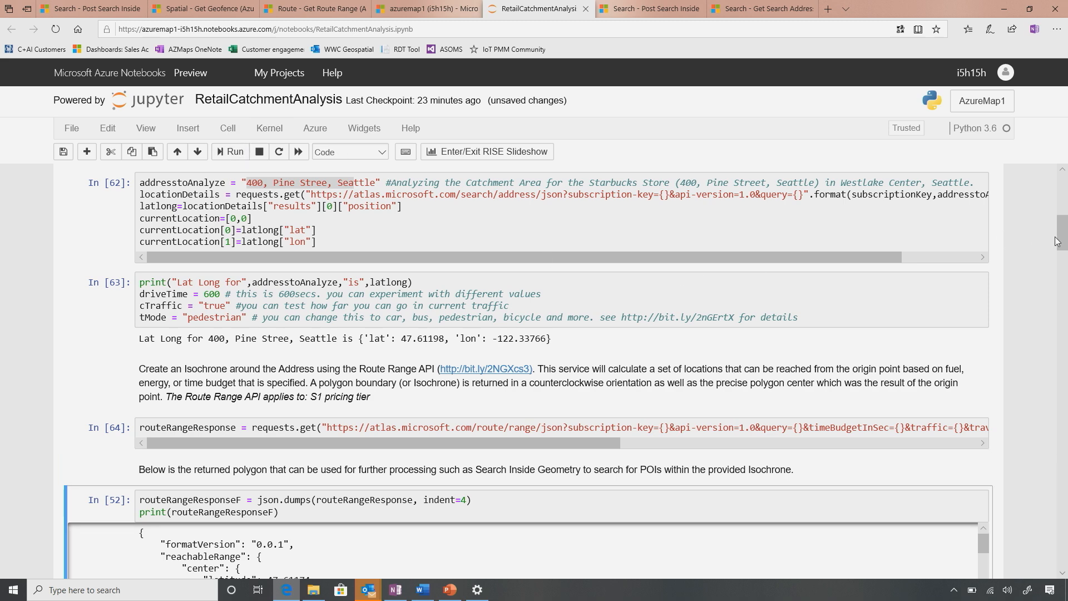
scroll(down, 3)
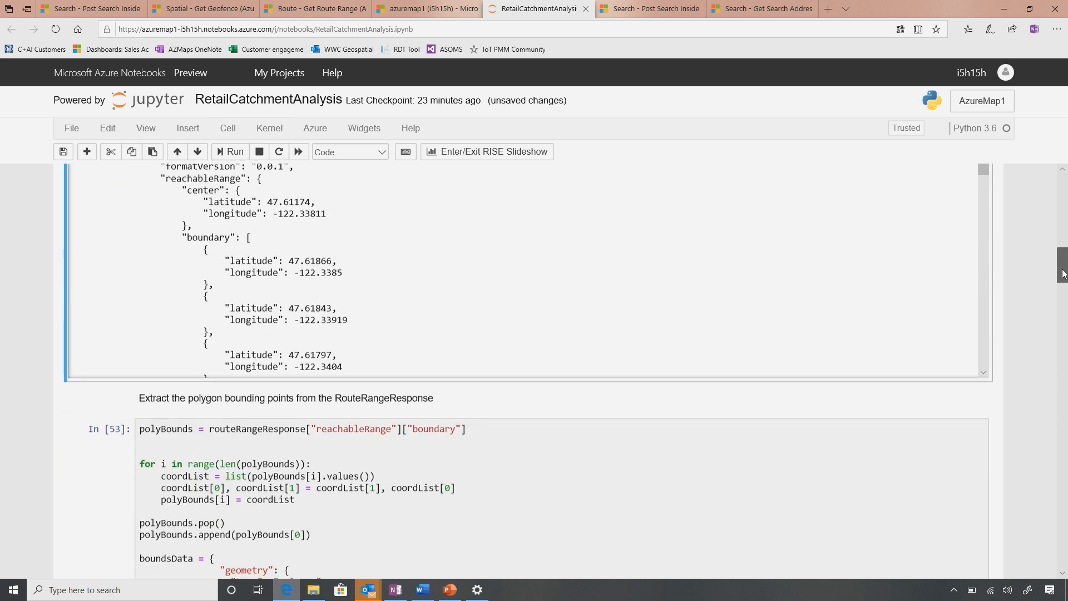
scroll(up, 3)
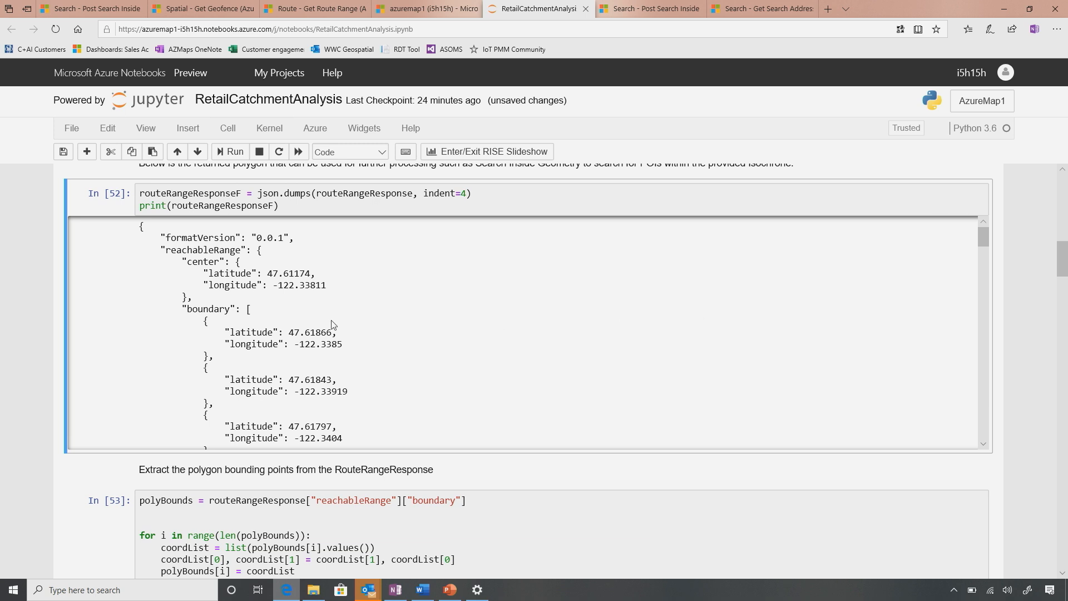
mouse_move(962, 260)
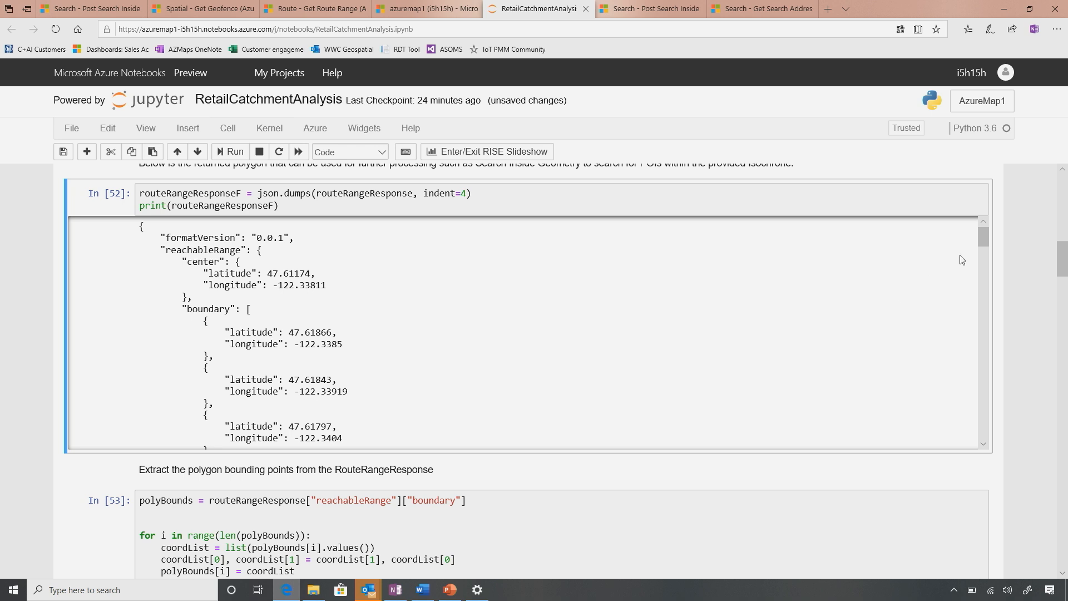
scroll(down, 3)
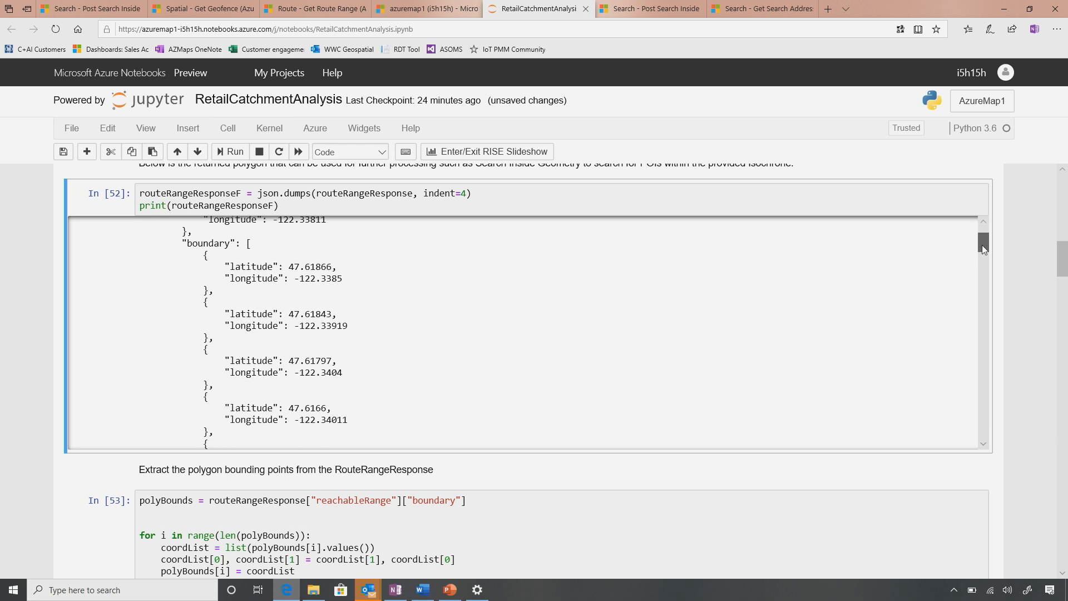
scroll(down, 3)
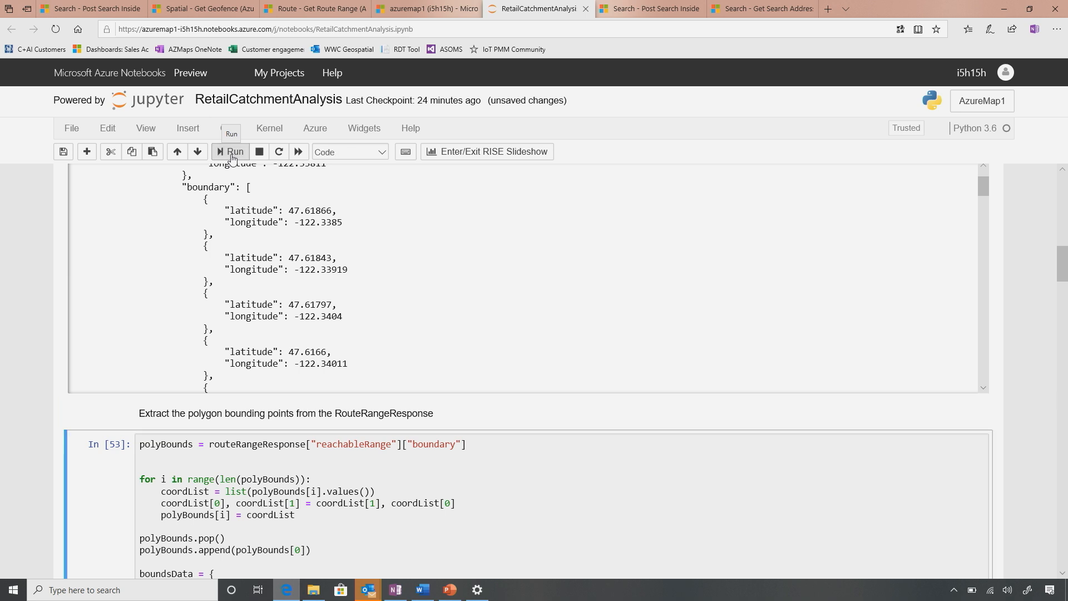
Extract the polygon bounds and rerun the fastfood POI search, yielding 11 results
click(230, 151)
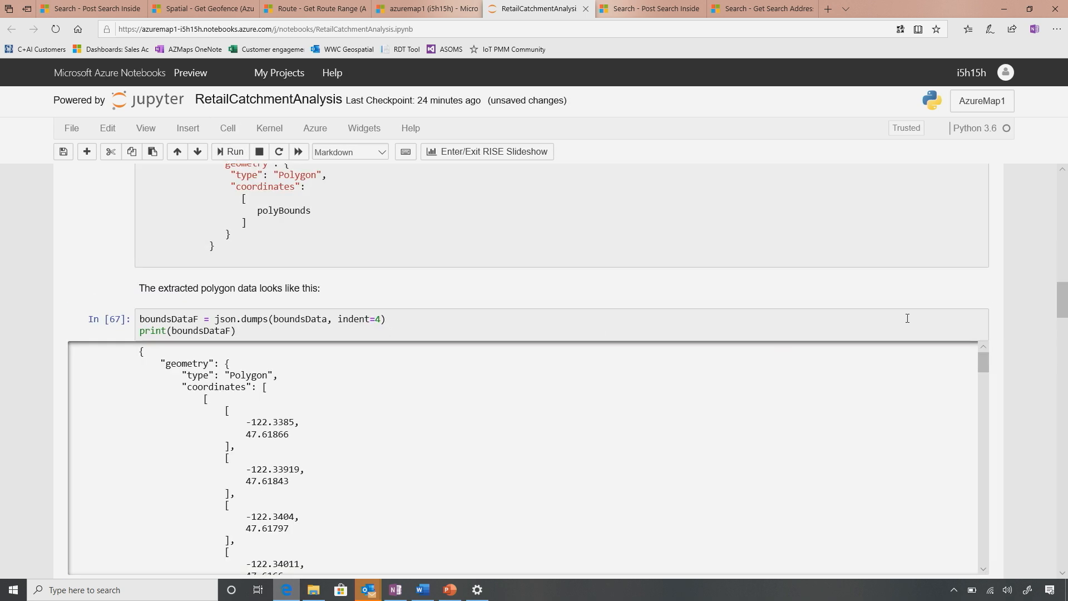
scroll(down, 3)
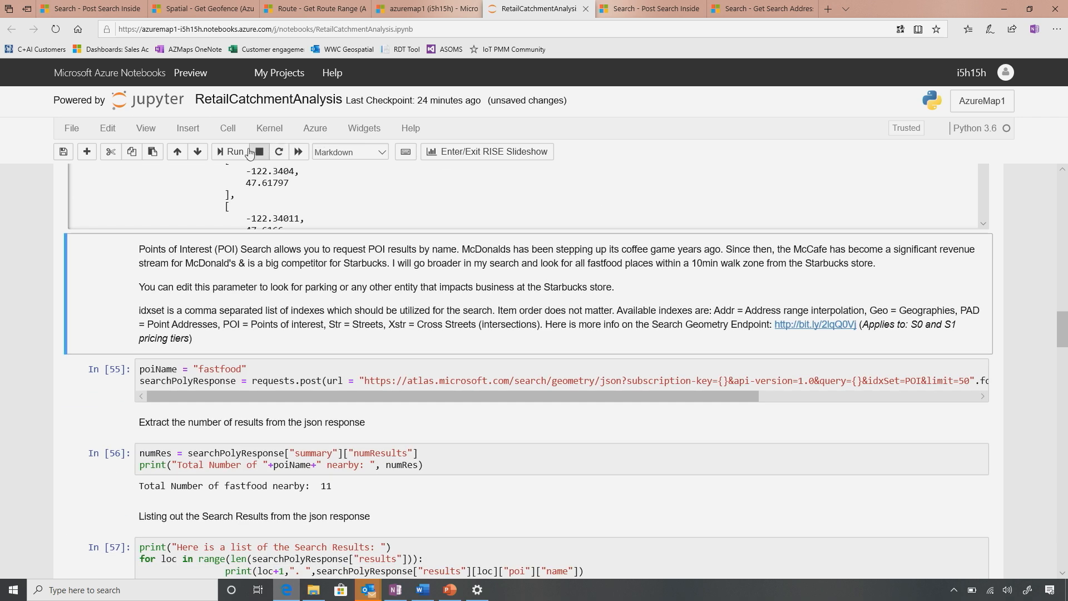
click(235, 151)
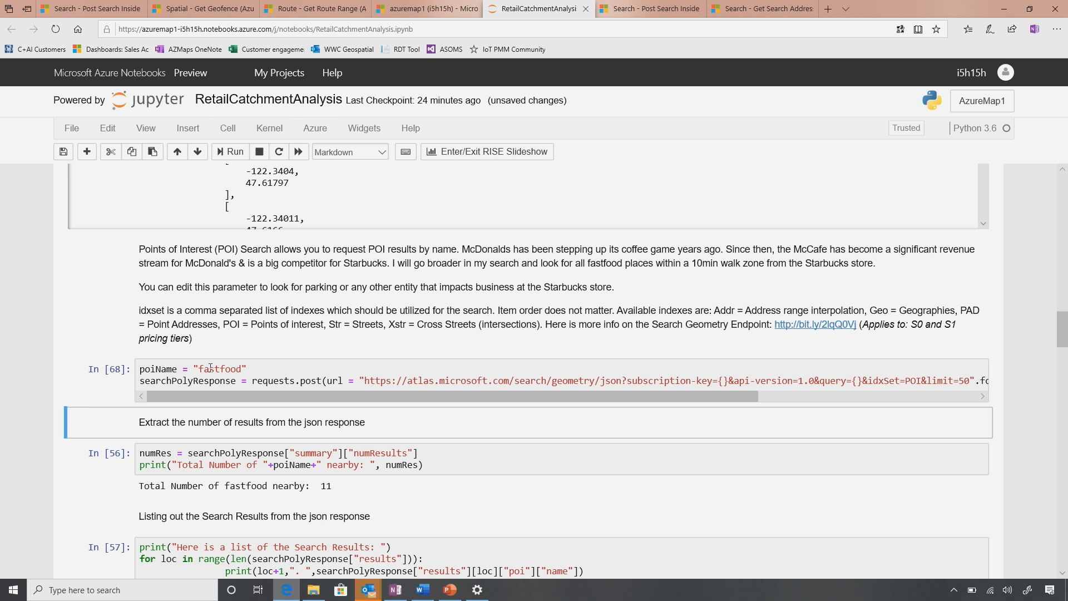
click(208, 369)
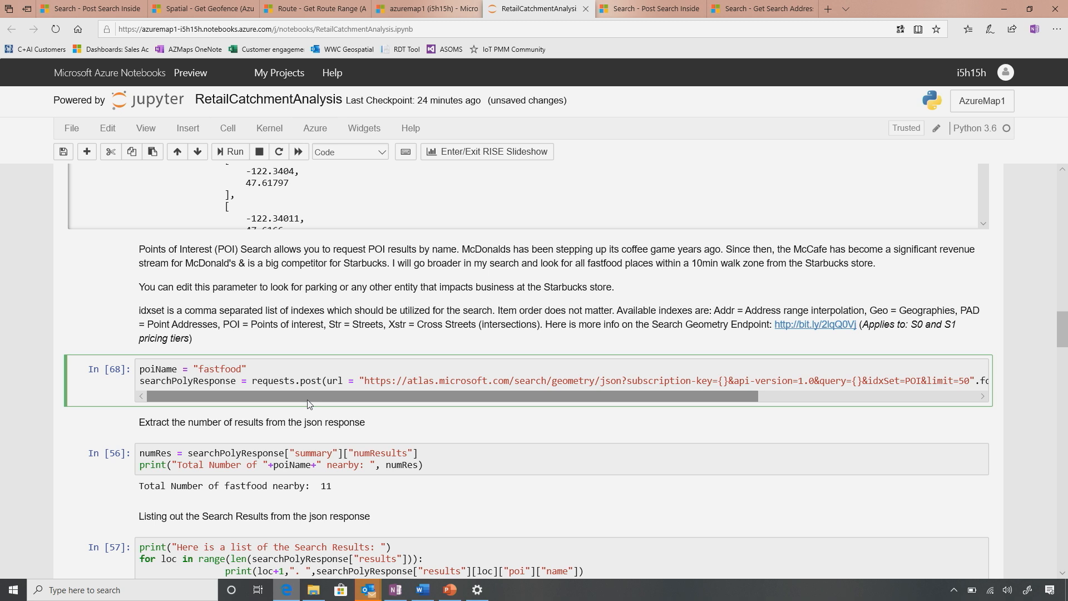
mouse_move(381, 405)
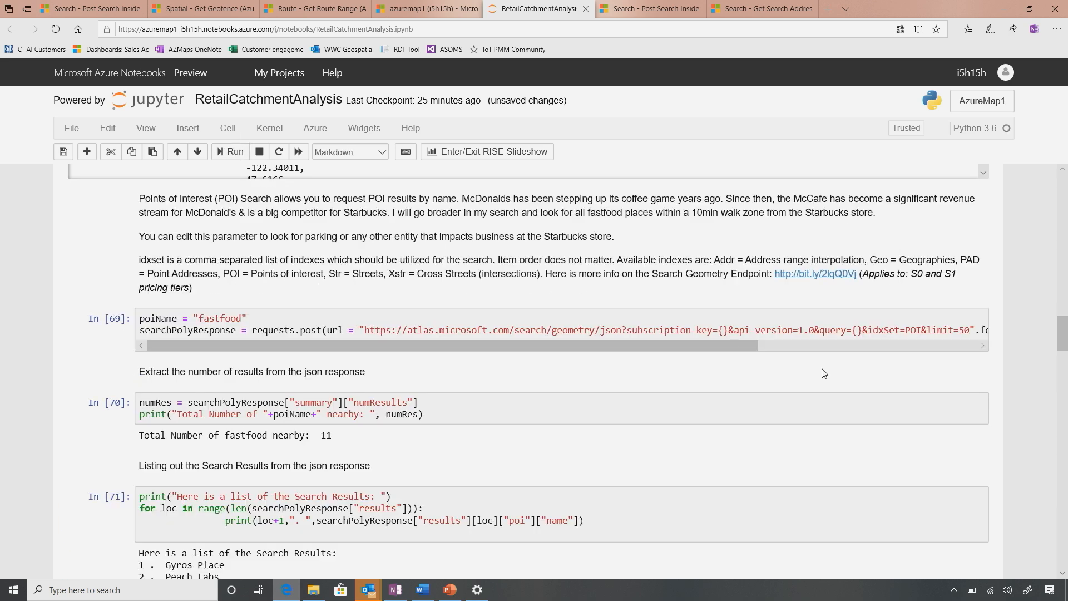
scroll(down, 3)
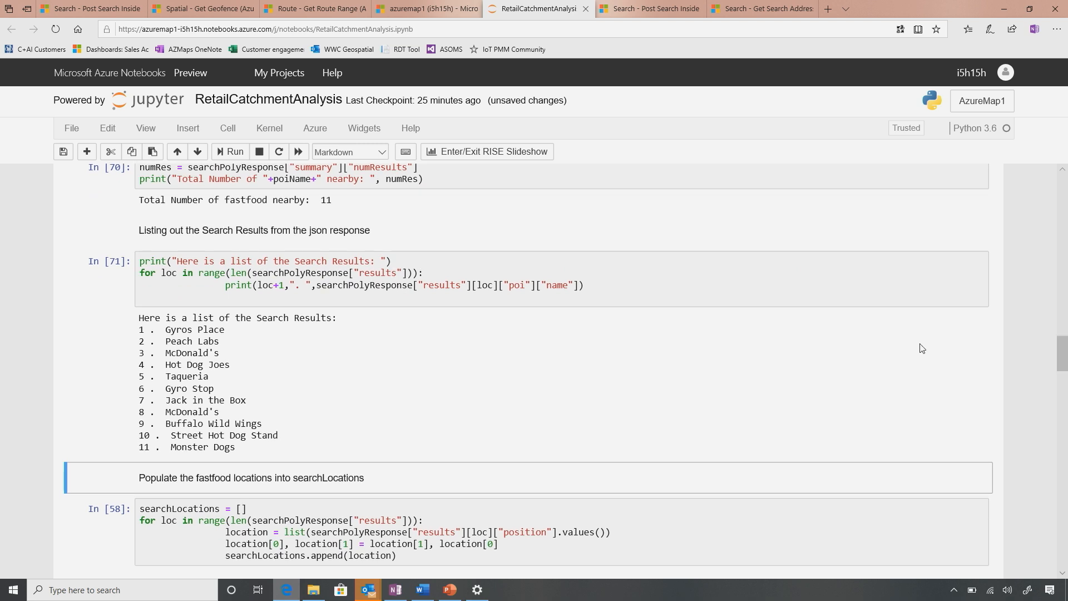
mouse_move(246, 448)
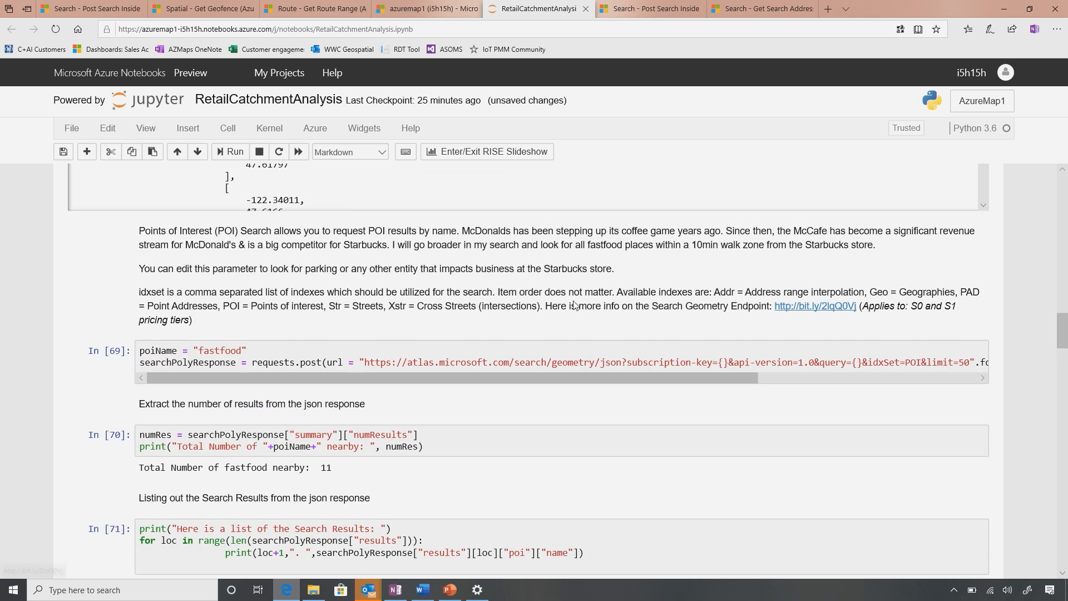
Switch poiName from 'fastfood' to 'parking' and list the 50 parking results
click(219, 350)
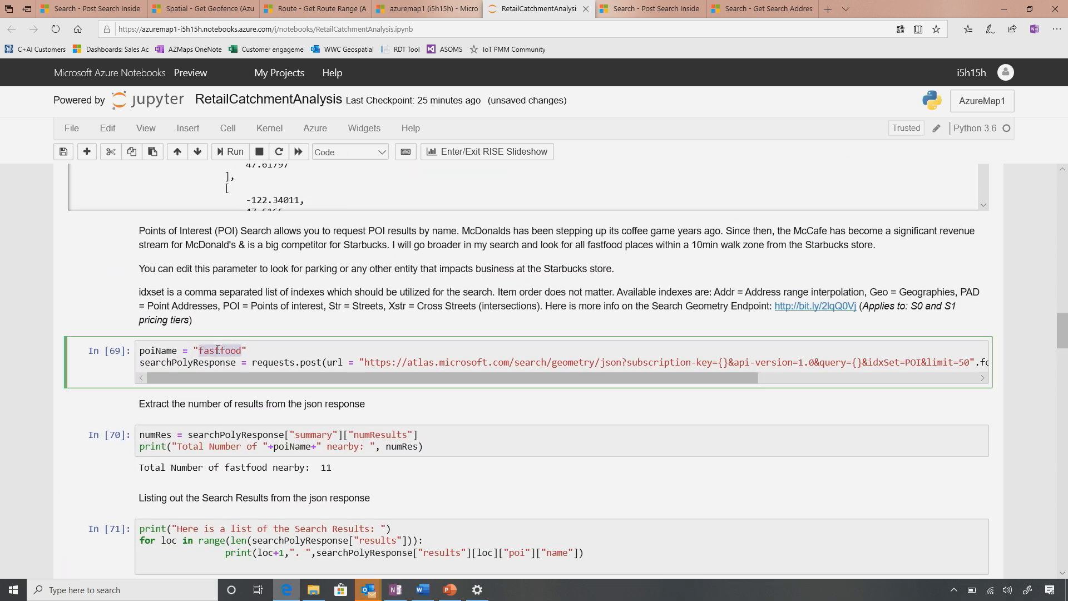
text(parking)
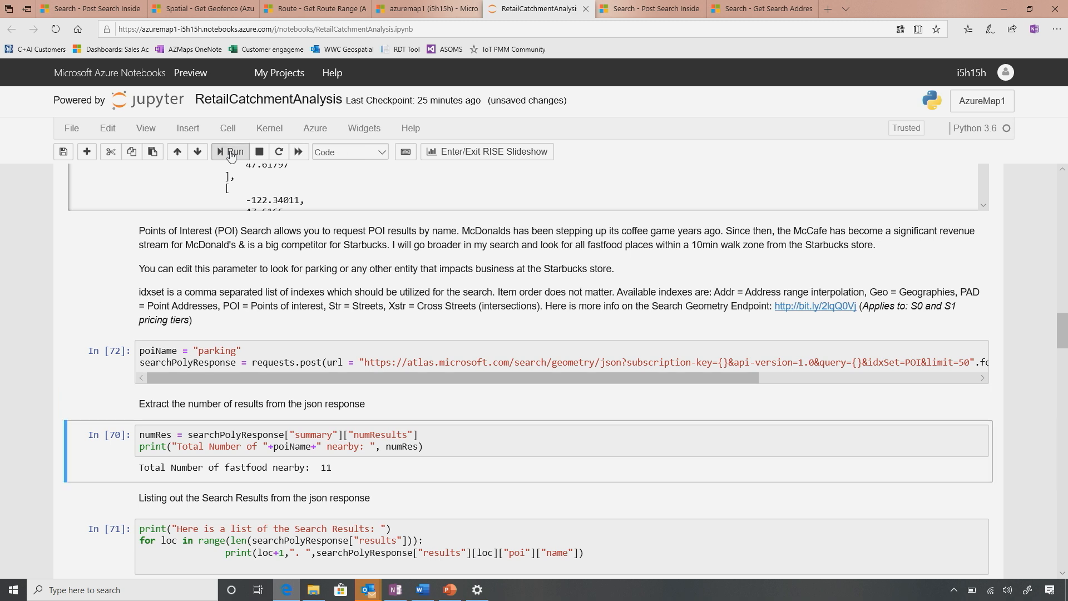
click(227, 152)
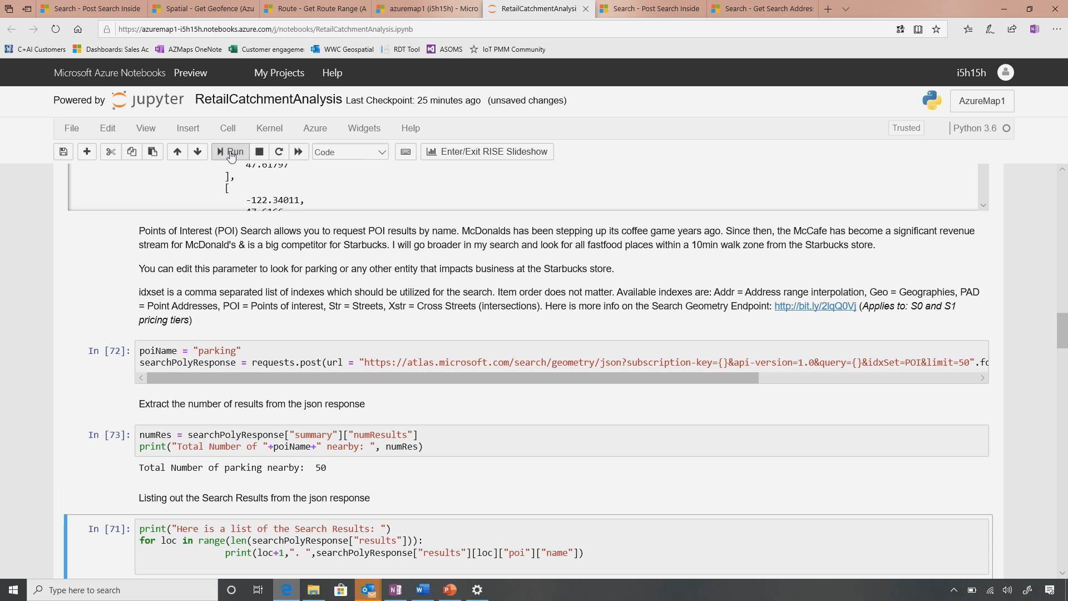
click(230, 151)
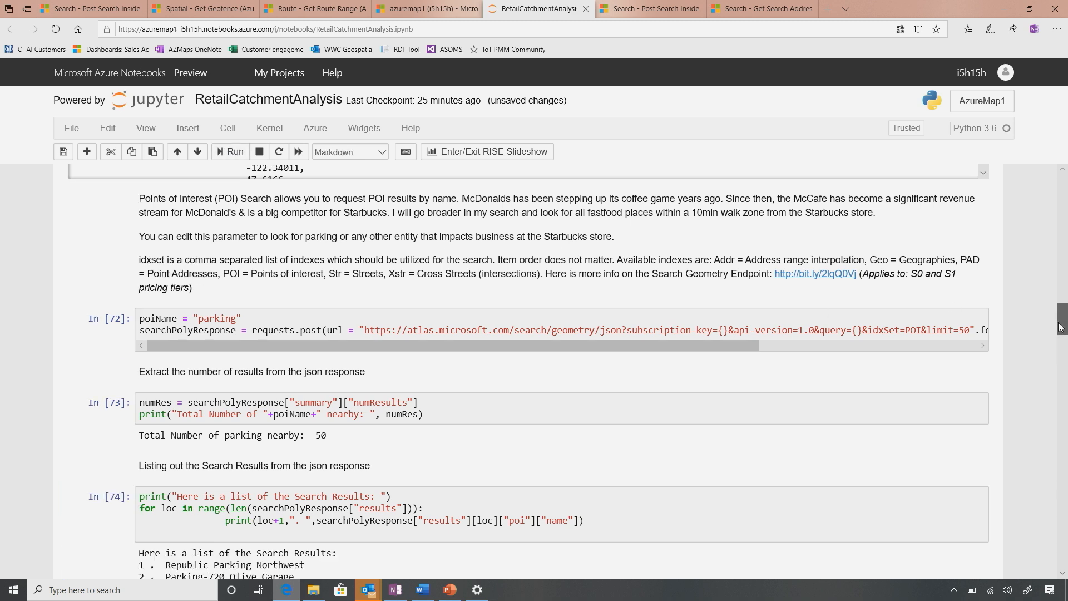
scroll(down, 3)
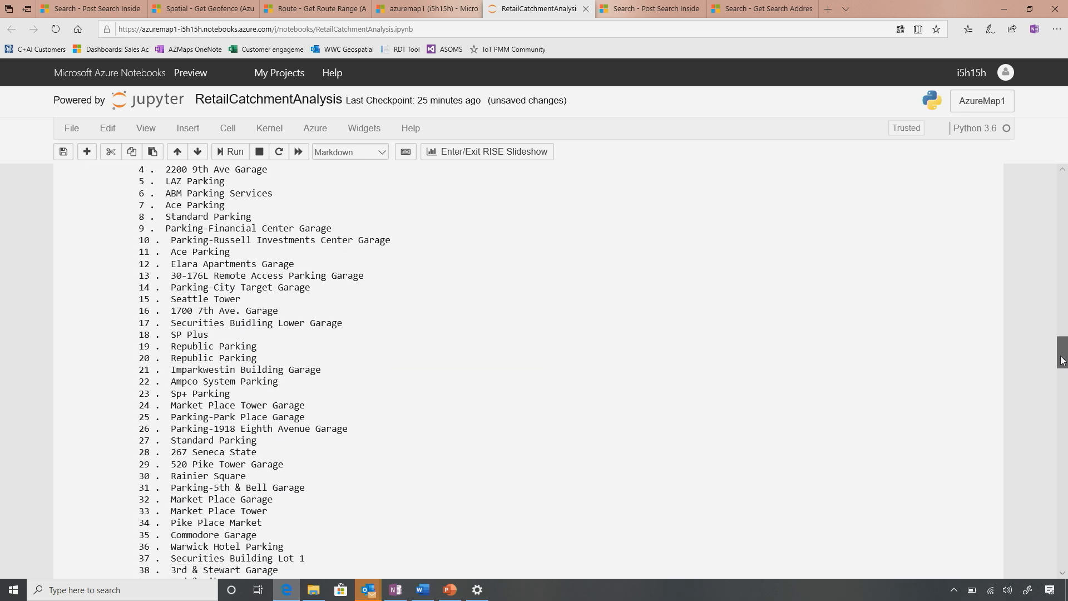
scroll(down, 3)
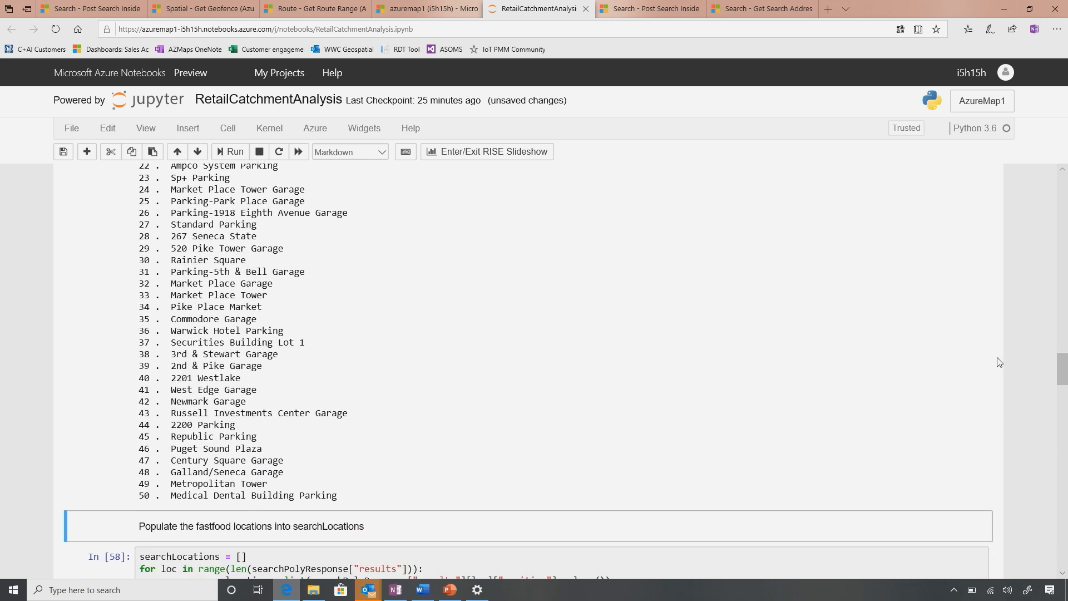
Collect the parking locations and display them as pins inside the red isochrone on the Seattle map
click(231, 151)
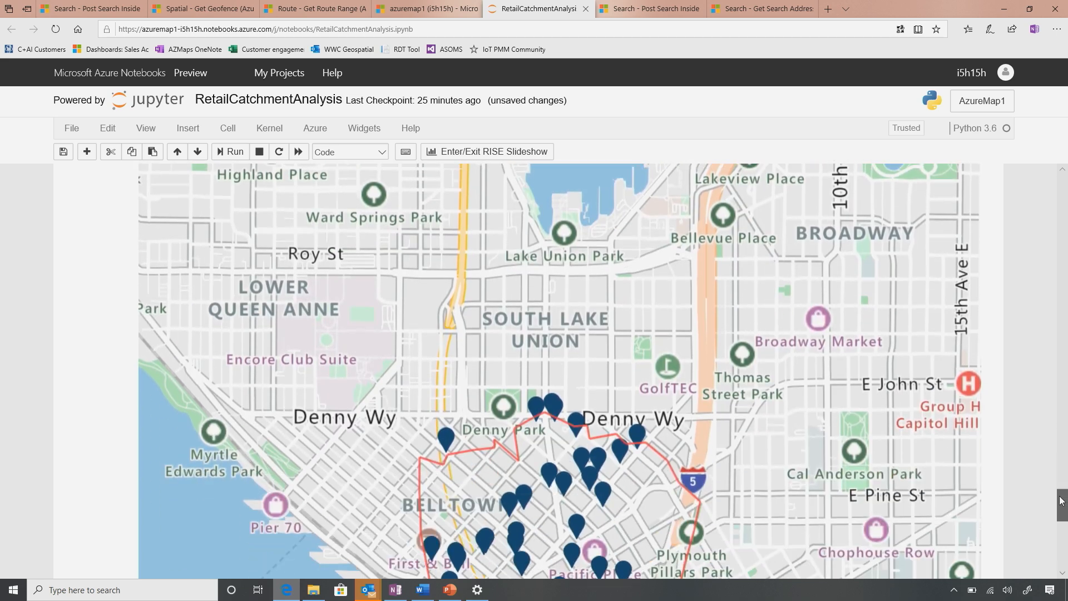
scroll(down, 3)
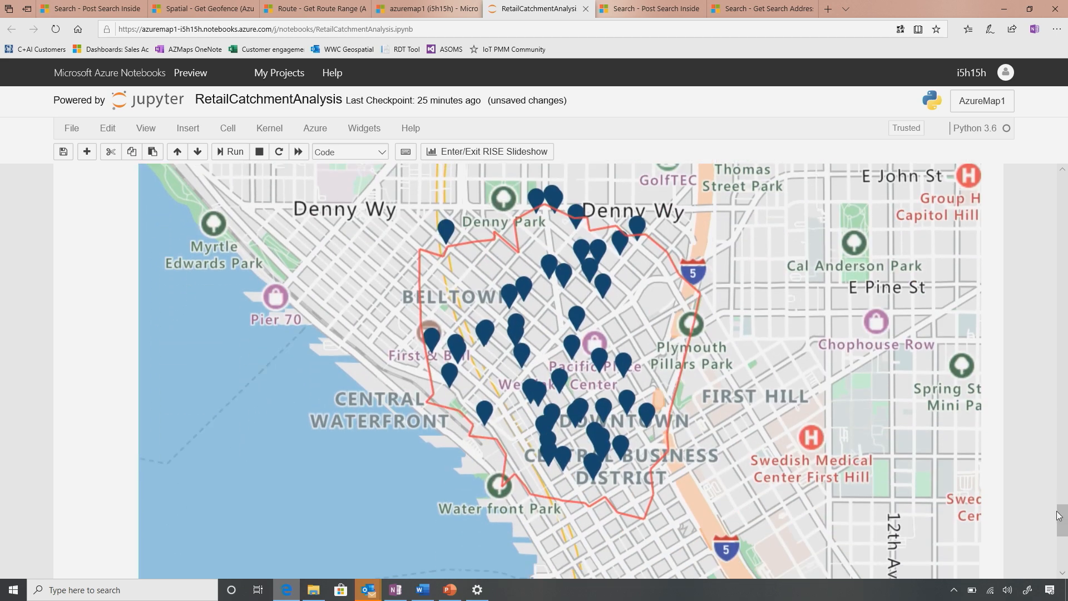